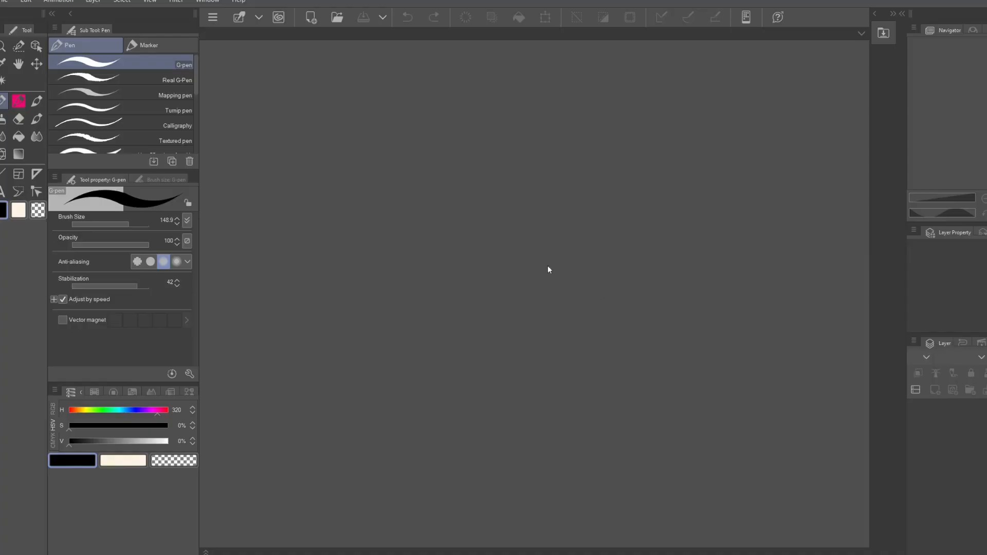
Create a new 4K canvas, 3840×2160 px at 300 dpi.
left_click(6, 0)
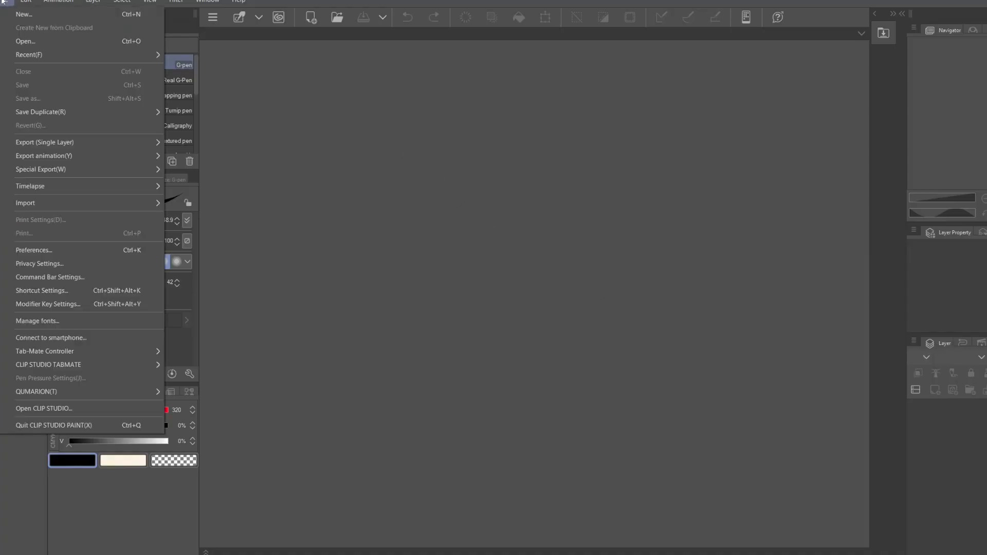
left_click(24, 14)
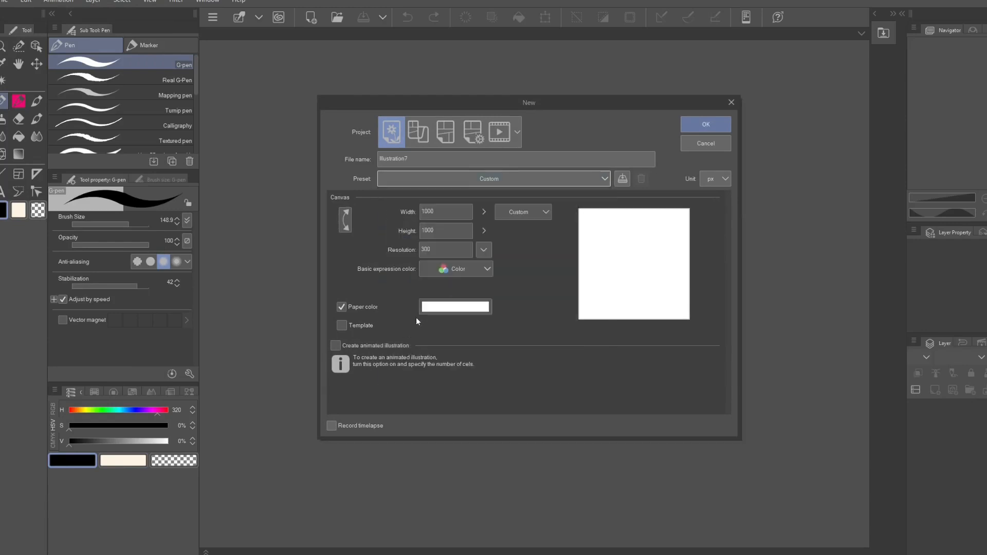
left_click(494, 178)
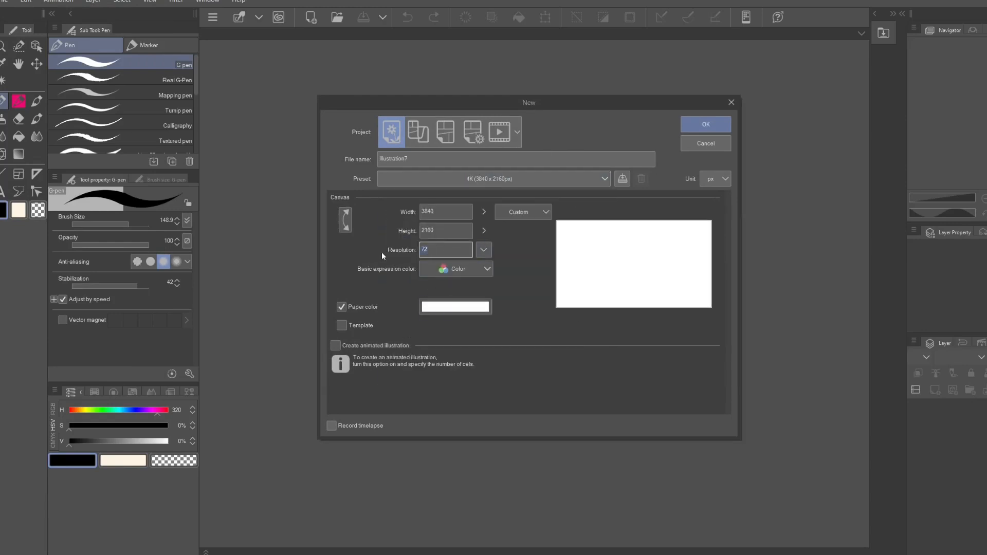
type("300")
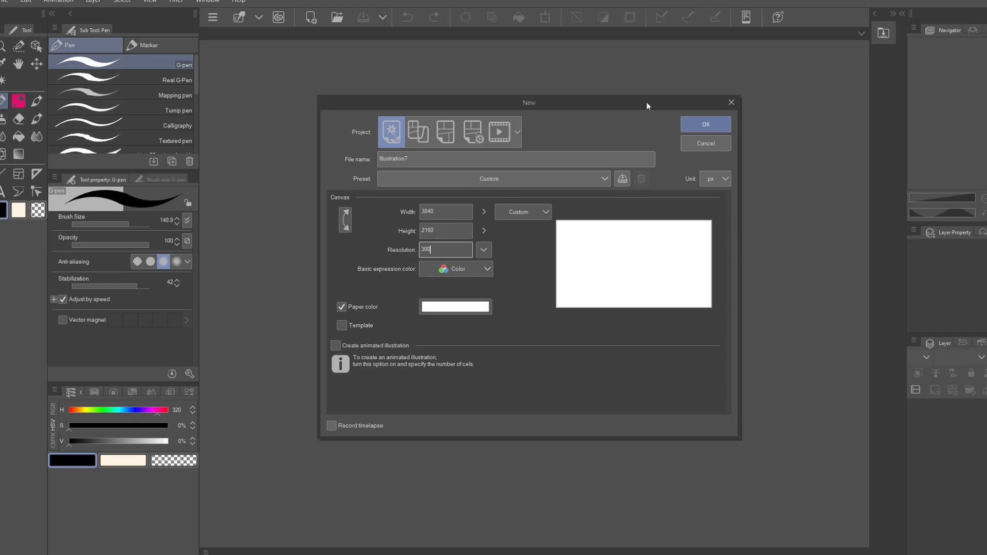
left_click(704, 124)
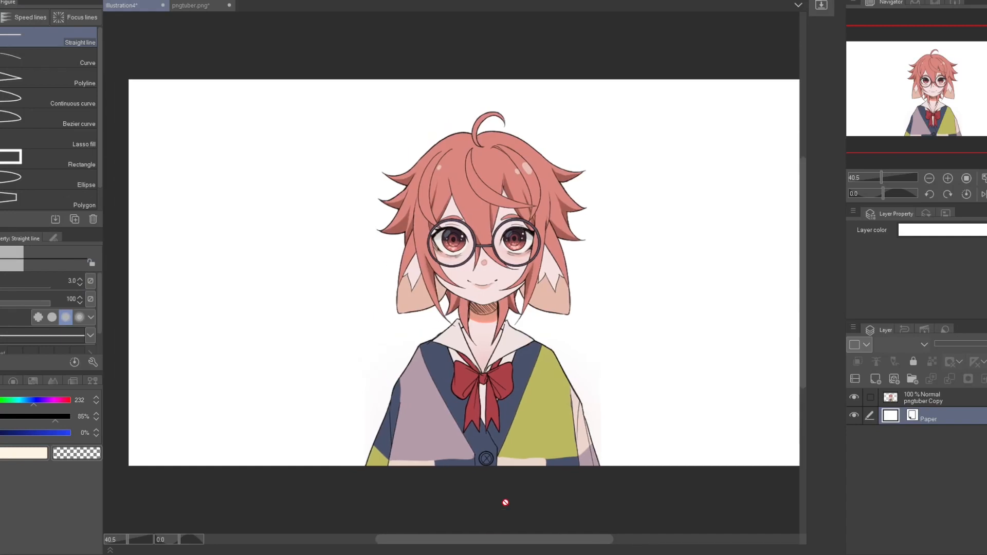
Add a new raster layer for the horizon line.
left_click(855, 378)
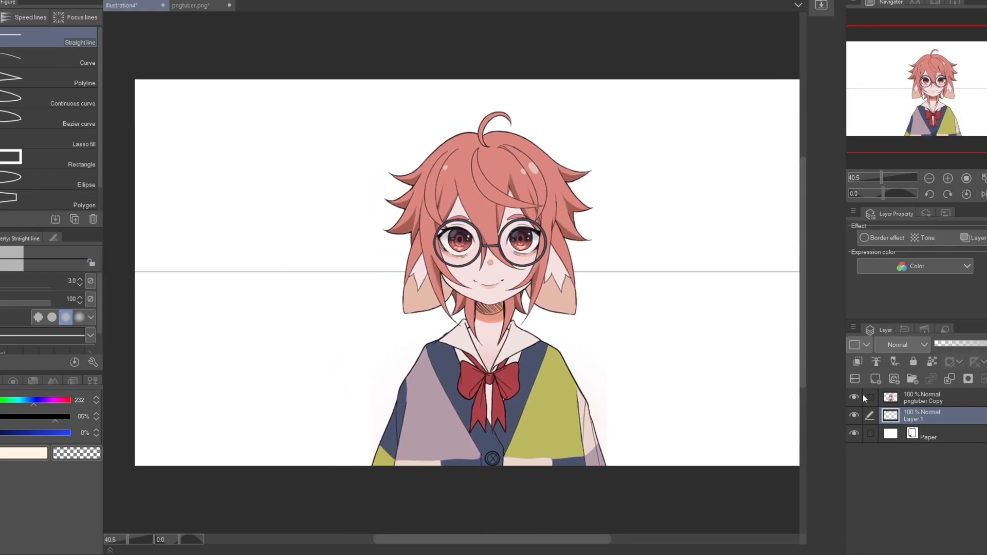
left_click(855, 398)
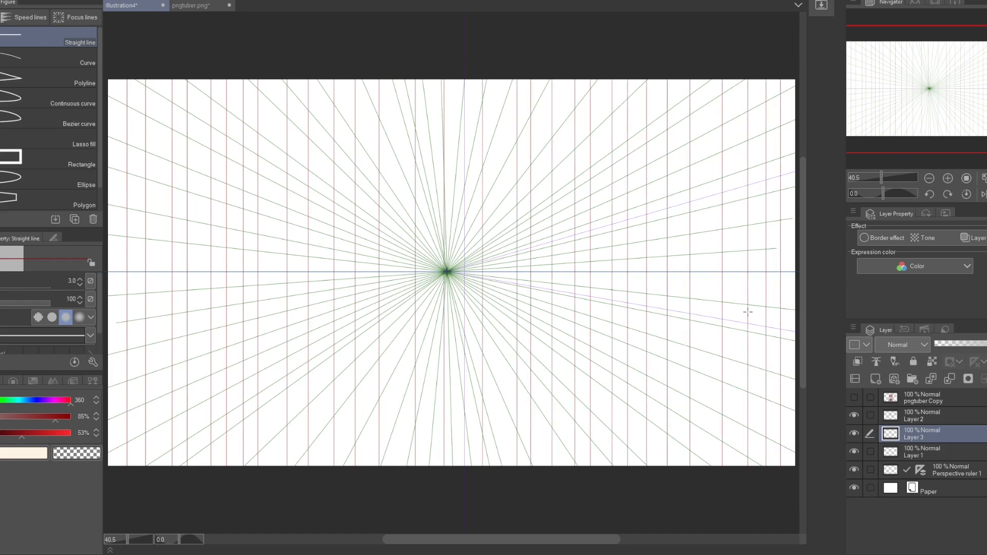
Select Layer 2 among the perspective grid layers.
left_click(923, 415)
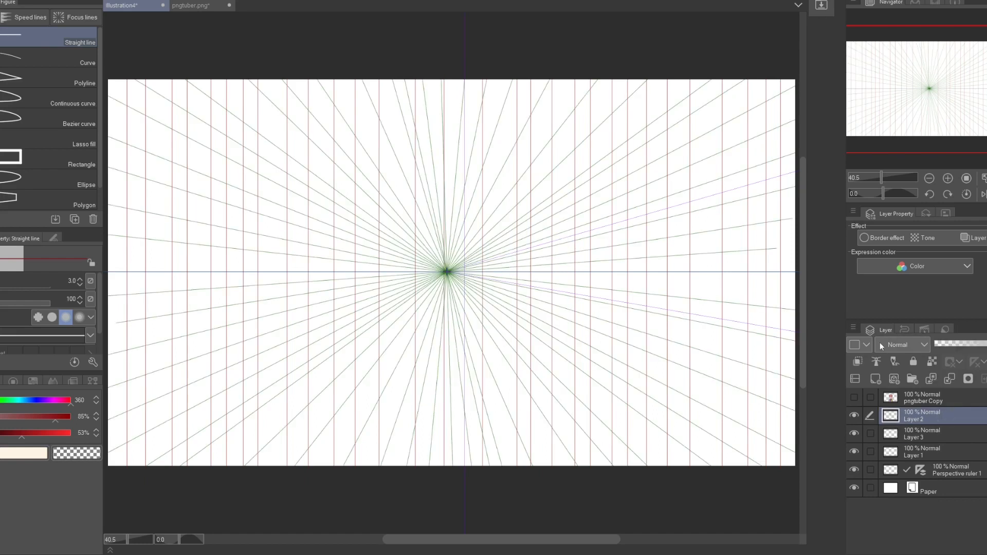
left_click(914, 415)
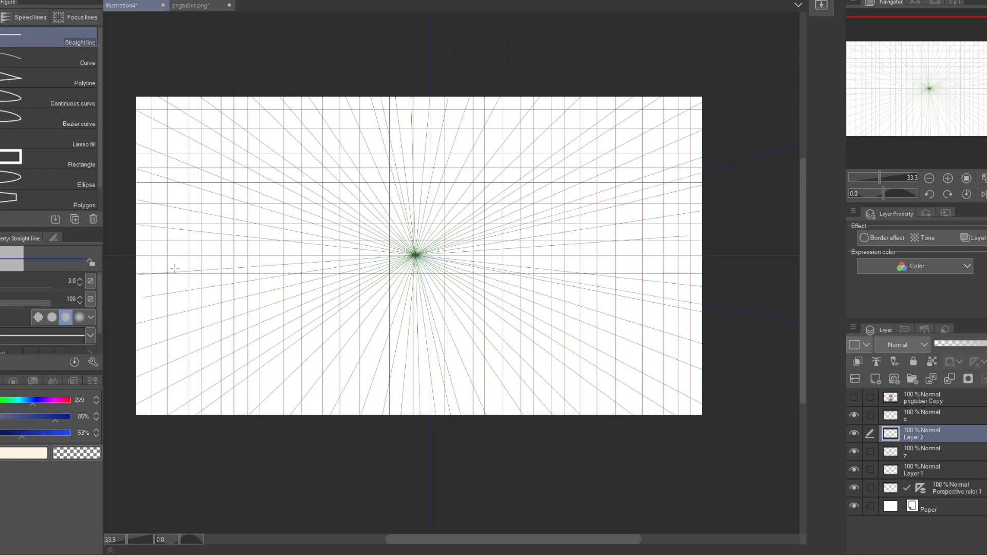
mouse_move(286, 304)
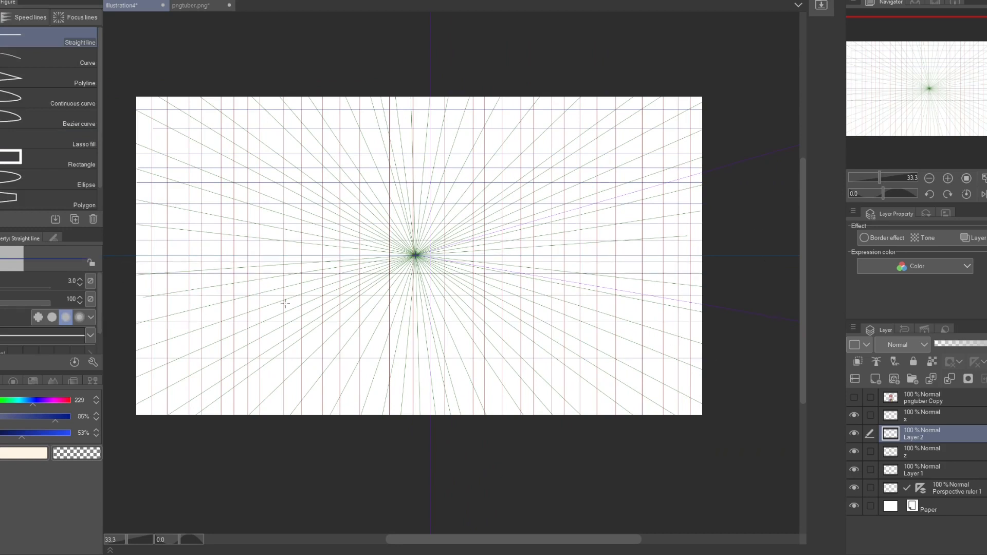
mouse_move(395, 378)
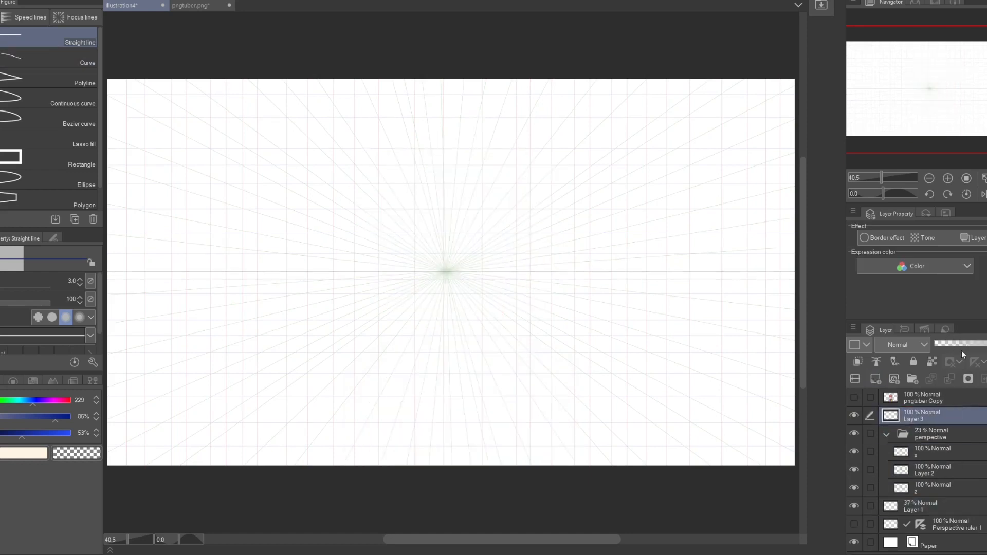
Ink a straight horizontal line across the room, then return to the bedroom canvas.
left_click_drag(286, 378, 649, 378)
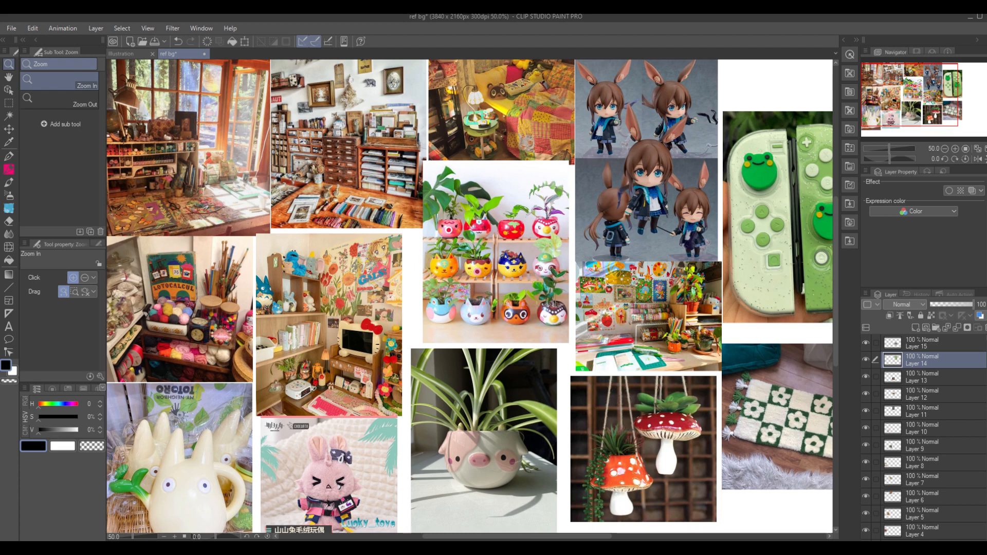
left_click(121, 6)
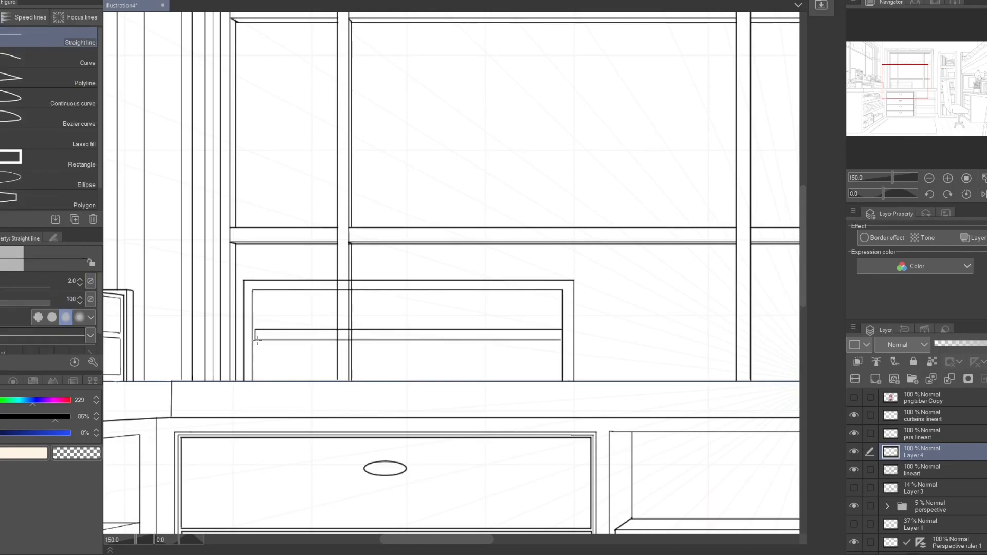
Ink a line on the stepped shelf unit.
scroll("down", 3)
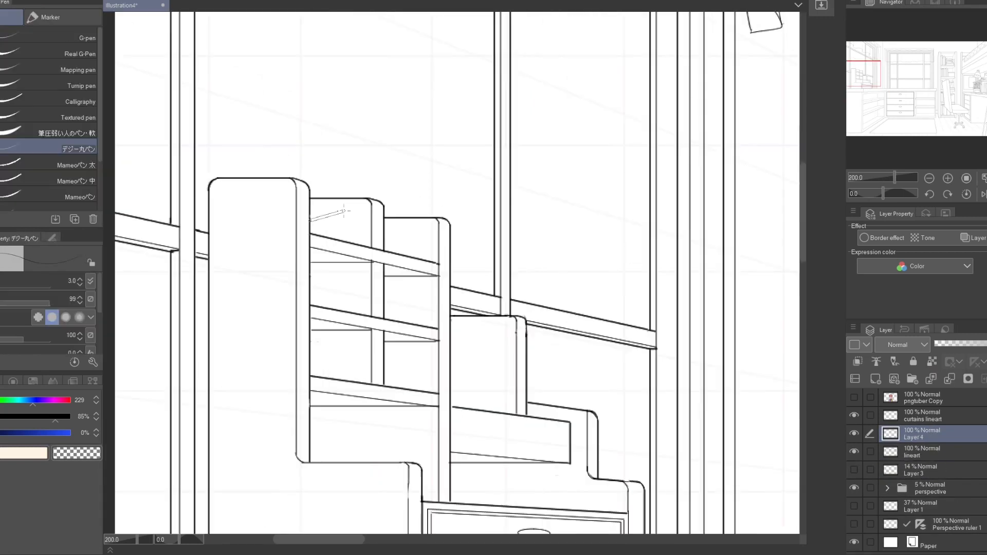
left_click_drag(309, 217, 378, 246)
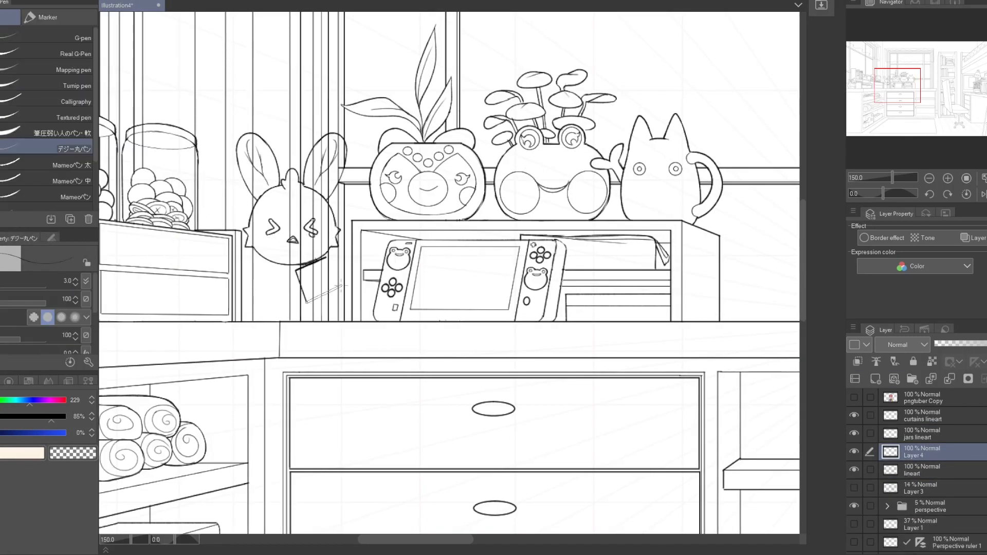
Switch to another open document tab.
left_click(192, 5)
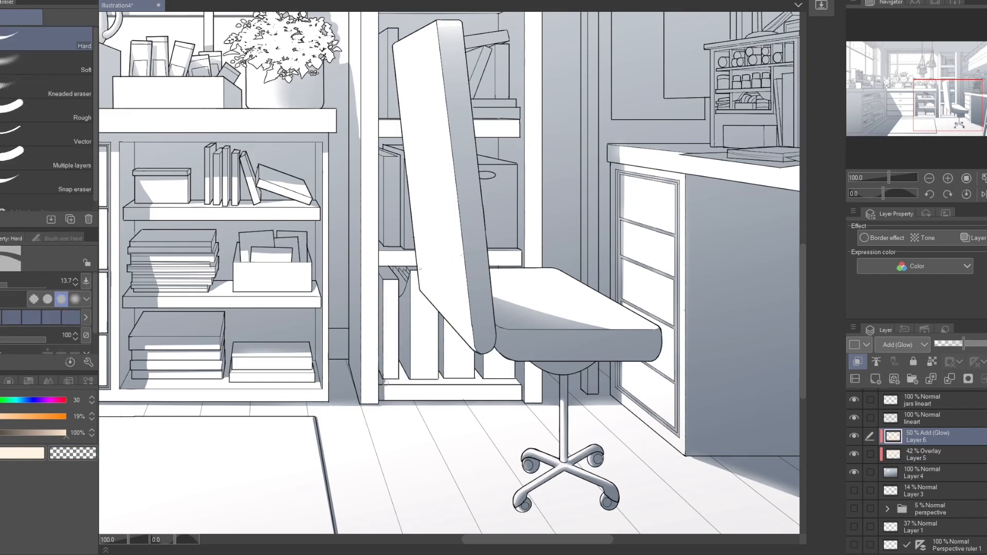
Bring up the separate canvas with three gradient-shaded cubes.
left_click(7, 17)
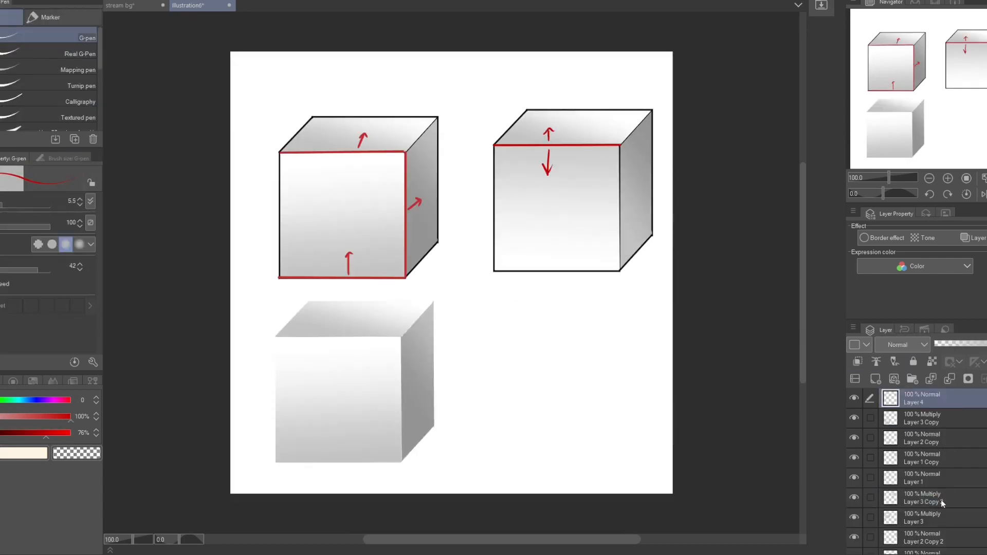
Return to the fully coloured bedroom illustration tab.
left_click(208, 5)
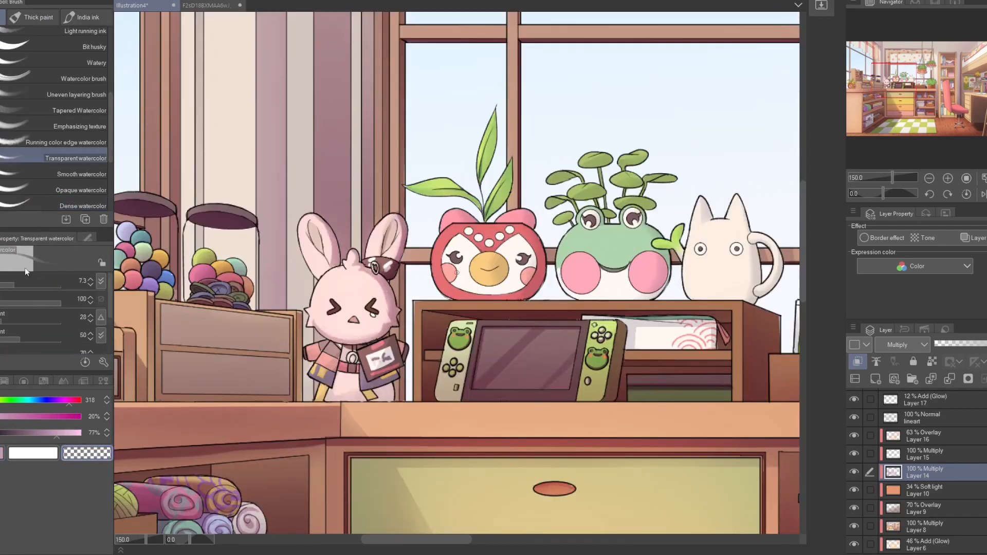
Pick the Dense watercolor brush from the Watercolor sub tools.
left_click(81, 206)
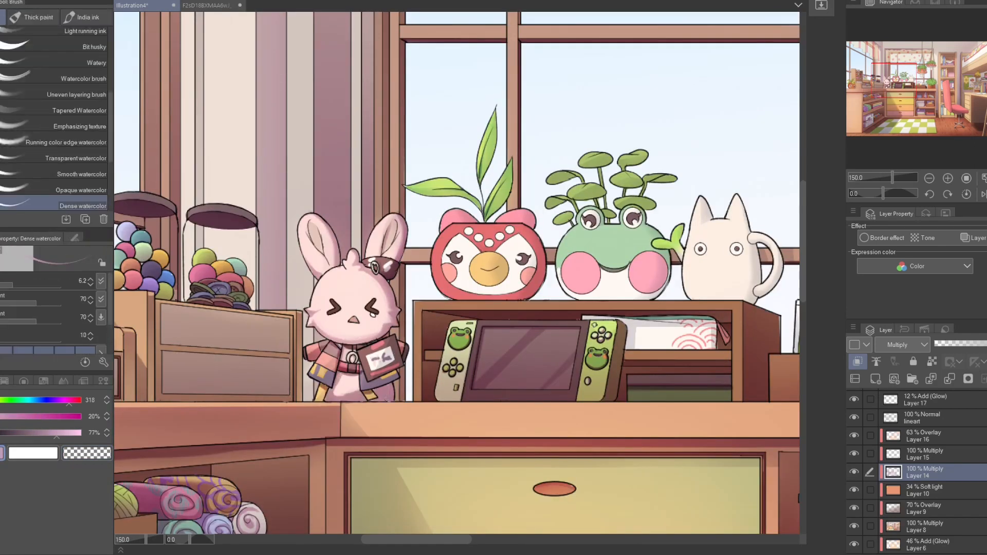